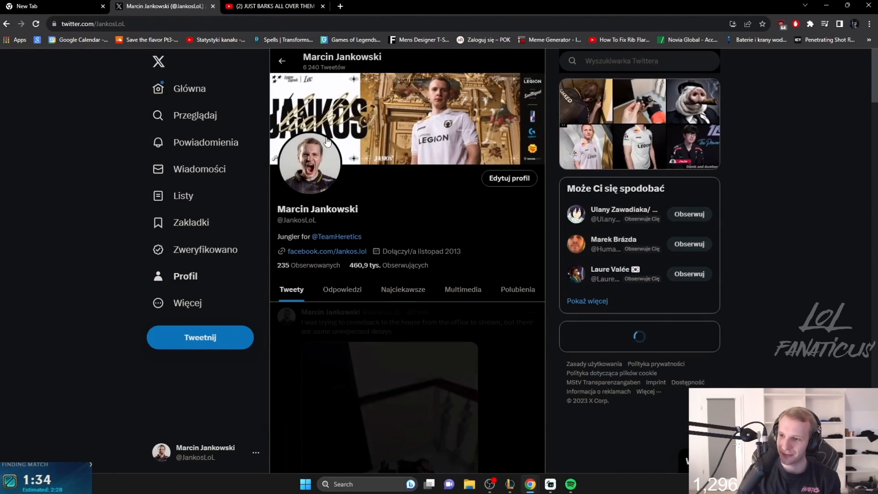
pyautogui.scroll(-3)
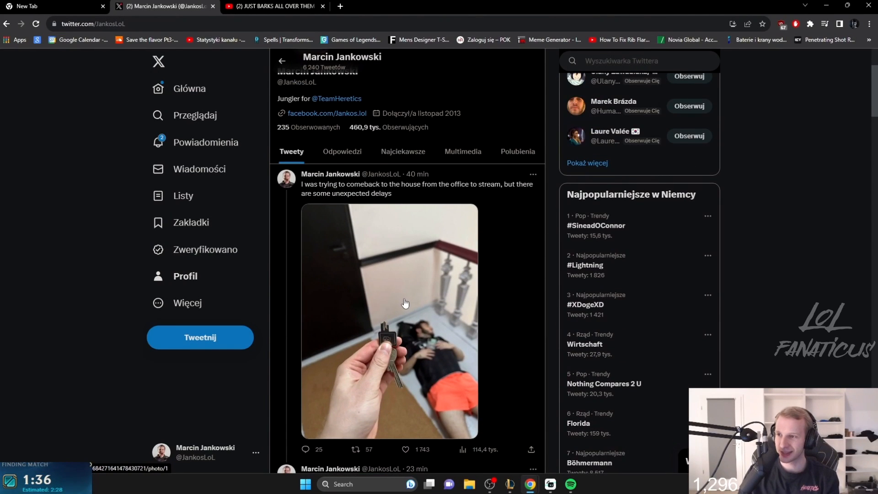
pyautogui.scroll(-3)
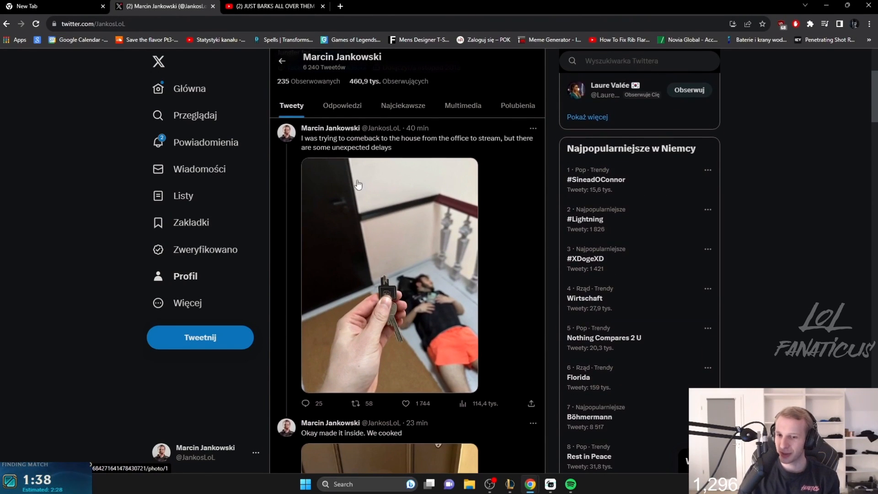
pyautogui.click(389, 274)
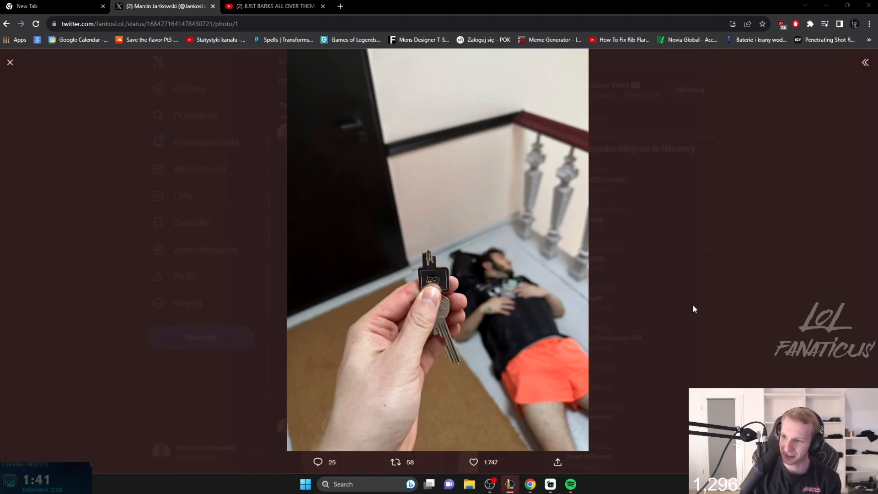
pyautogui.click(9, 62)
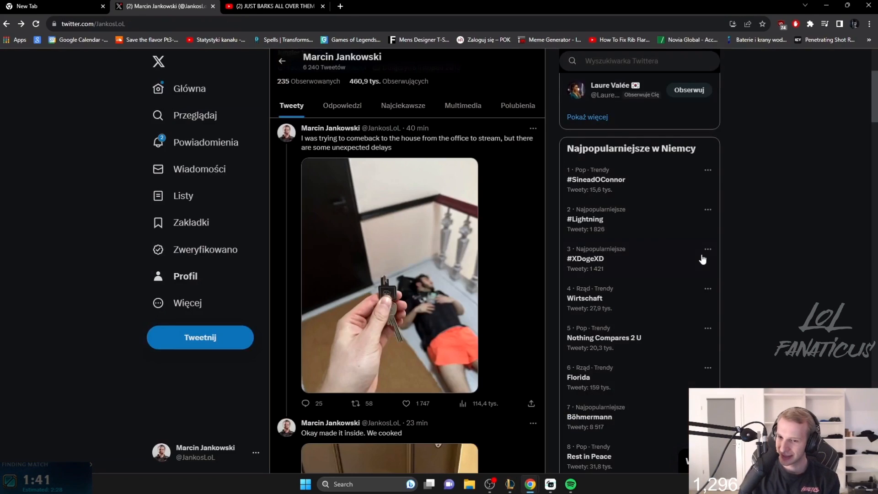
# Scroll down the profile to the 'Okay made it inside. We cooked' tweet and its thread.
pyautogui.scroll(-3)
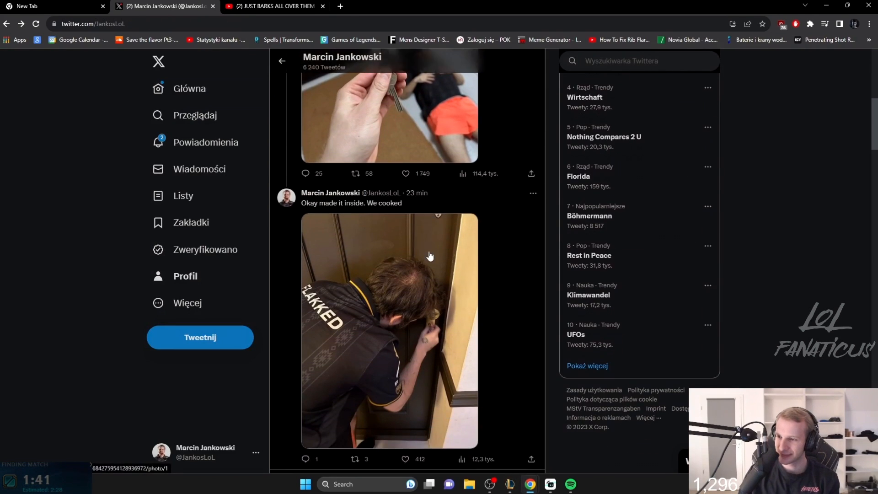
pyautogui.scroll(-3)
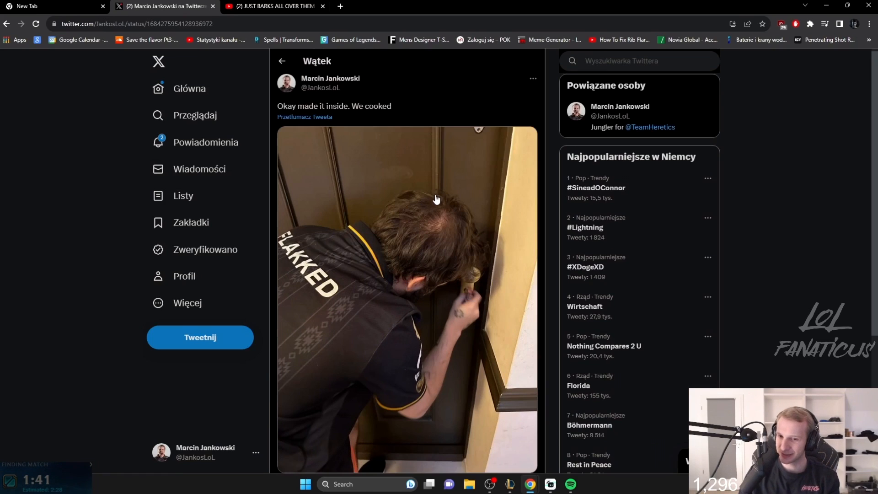
pyautogui.moveTo(471, 295)
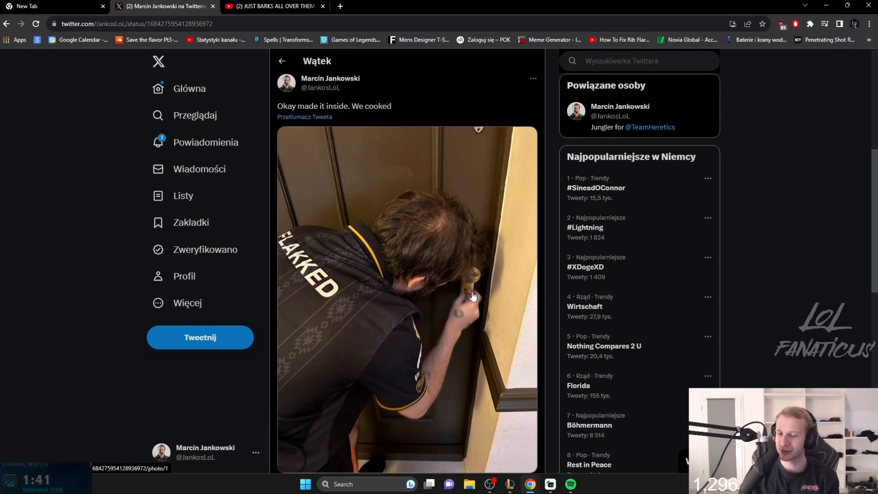
pyautogui.scroll(-3)
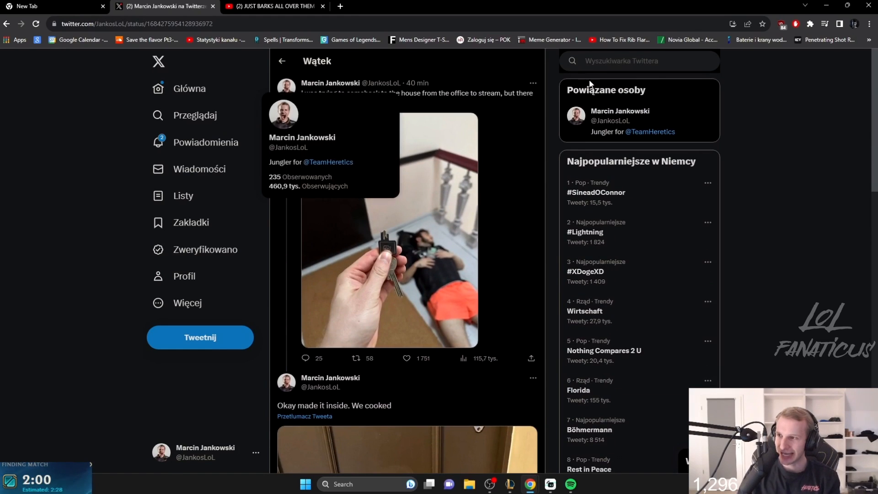
# Search for Flakked, go to flakkk's profile and locate his quote tweet about the dog kicking the key.
pyautogui.write('Jakke')
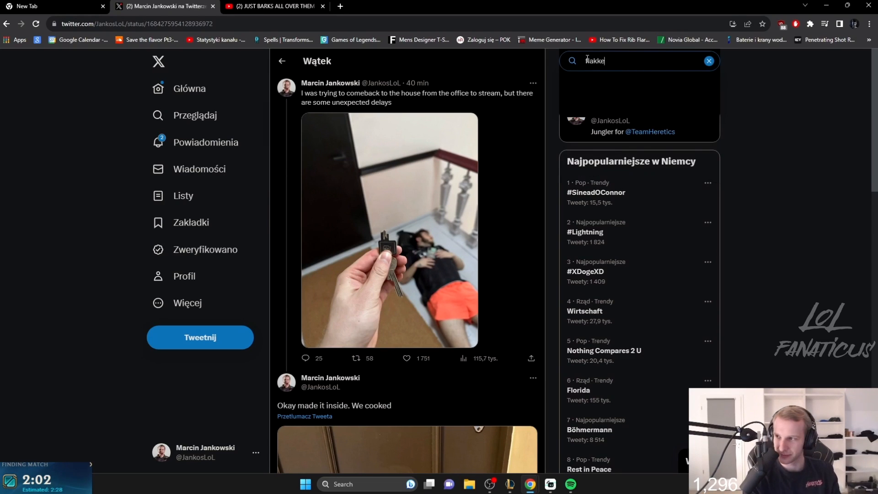
pyautogui.click(609, 126)
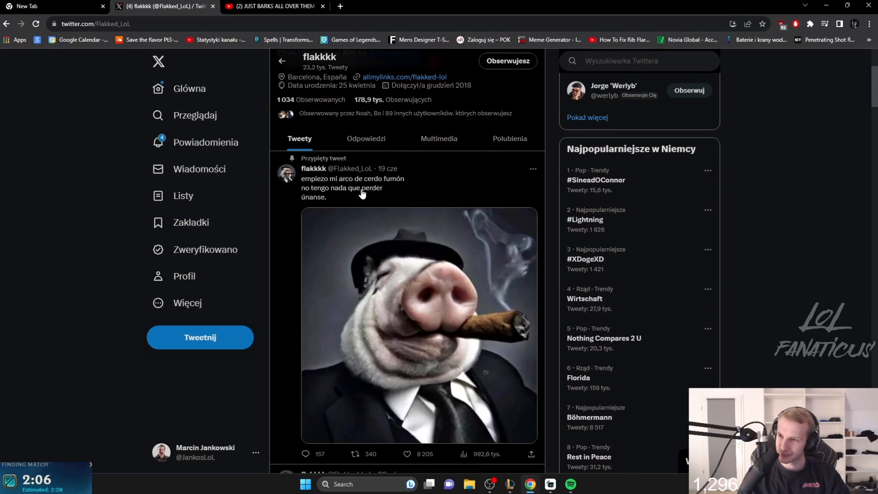
pyautogui.scroll(-3)
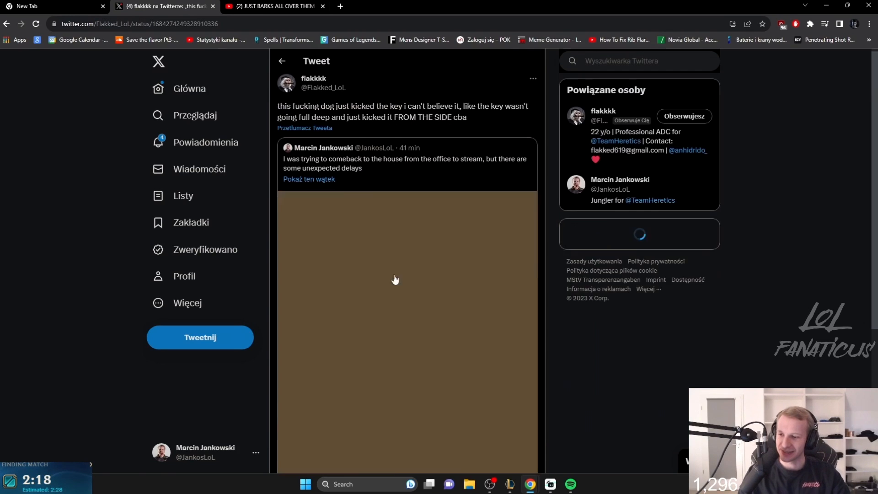
pyautogui.scroll(-3)
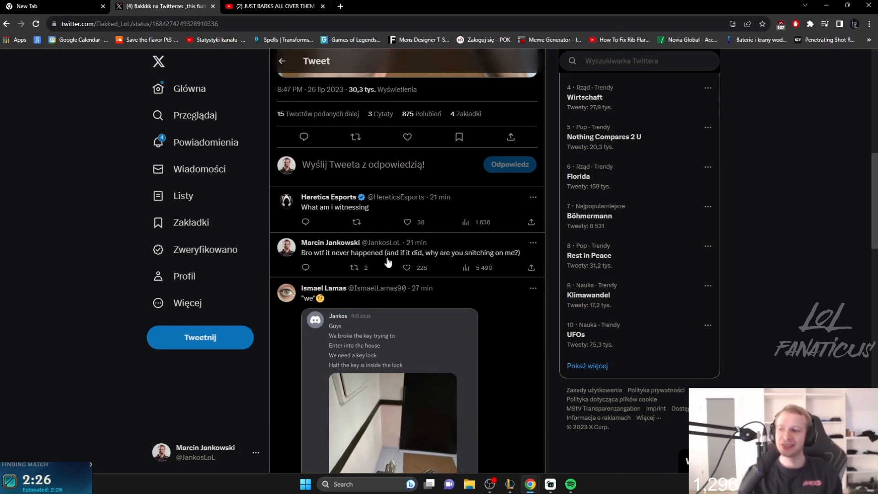
pyautogui.moveTo(399, 250)
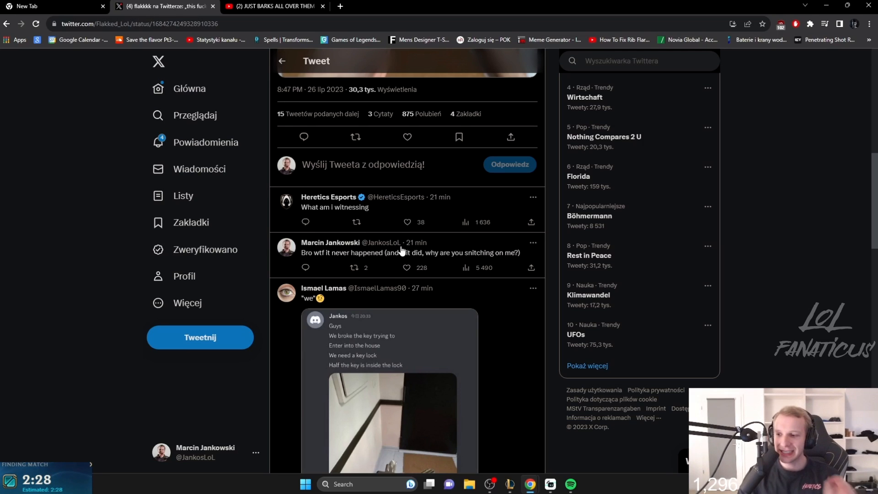
pyautogui.scroll(-3)
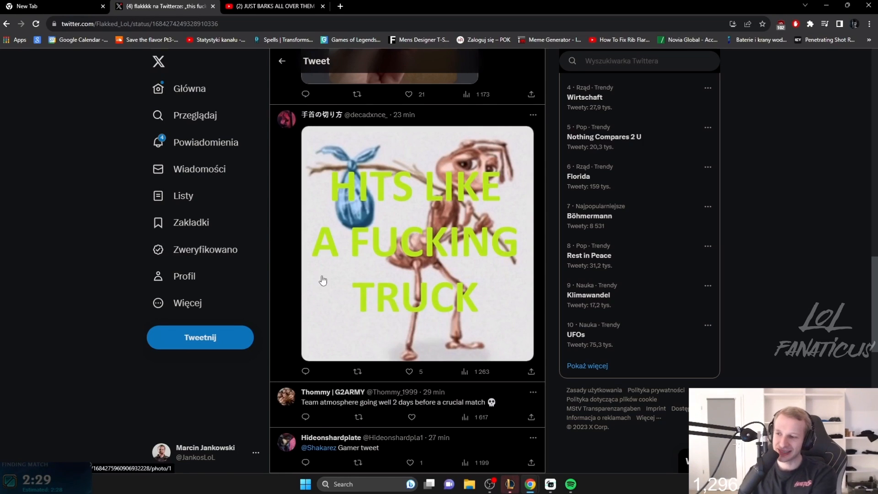